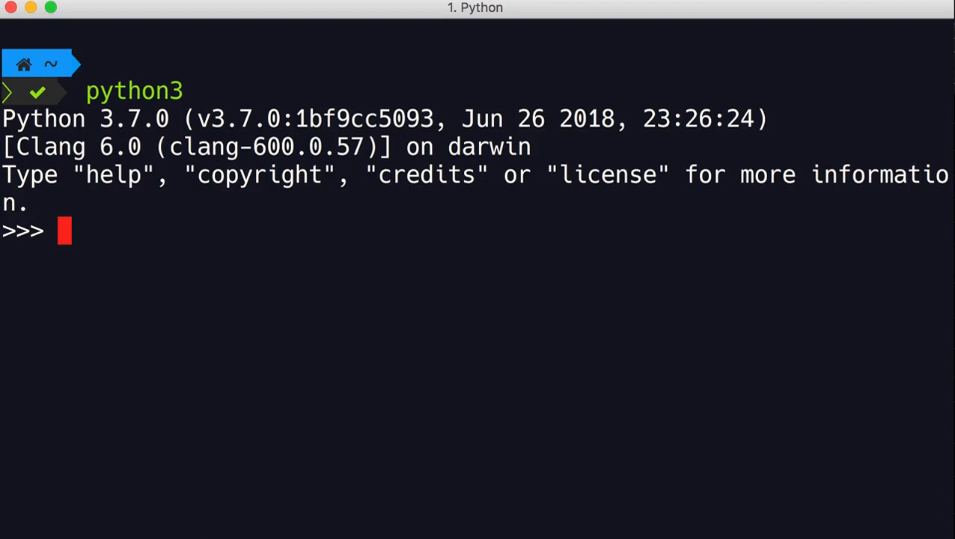
- Evaluate 2 + 2 in the Python shell to get 4
type("2 + 2")
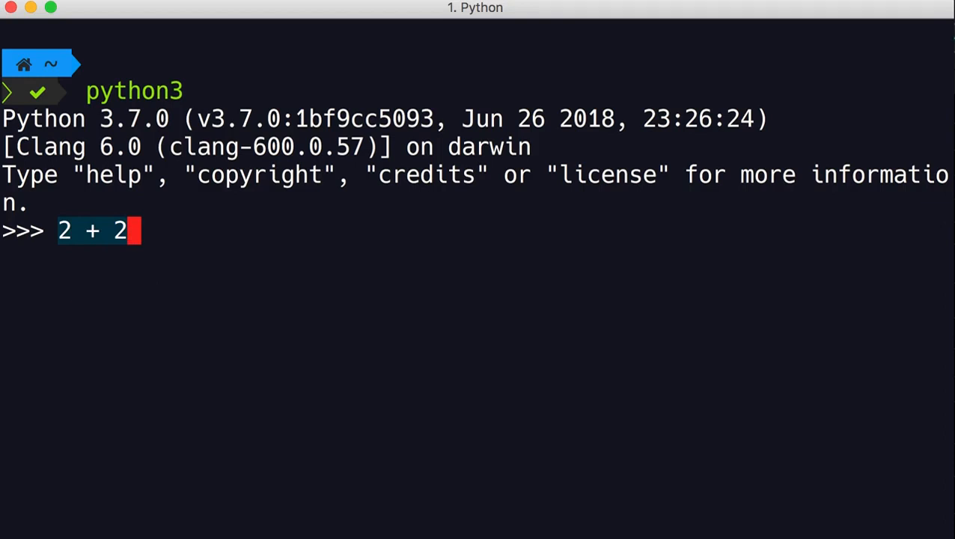
key("Return")
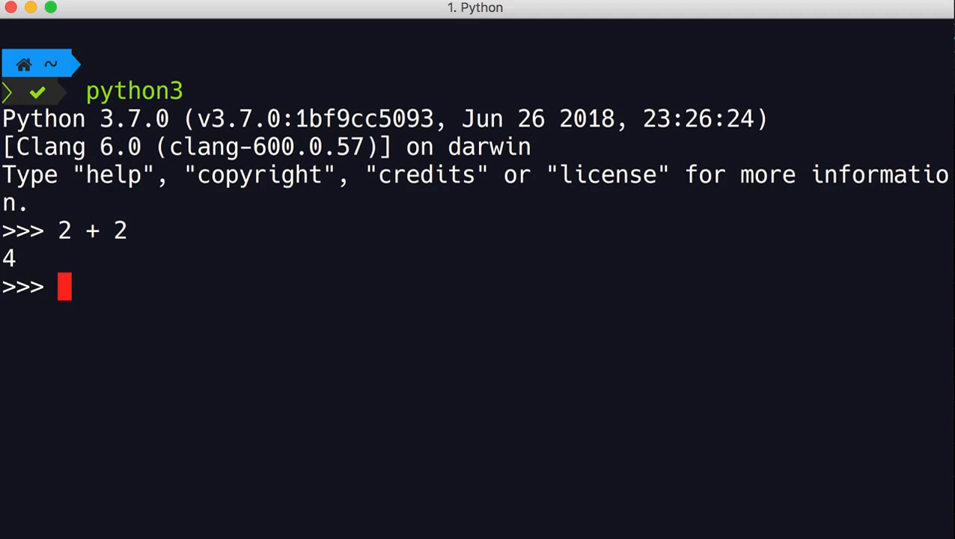
- Evaluate the comparisons 2 > 1 (True) and 2 > 5 (False)
type("2 > 1")
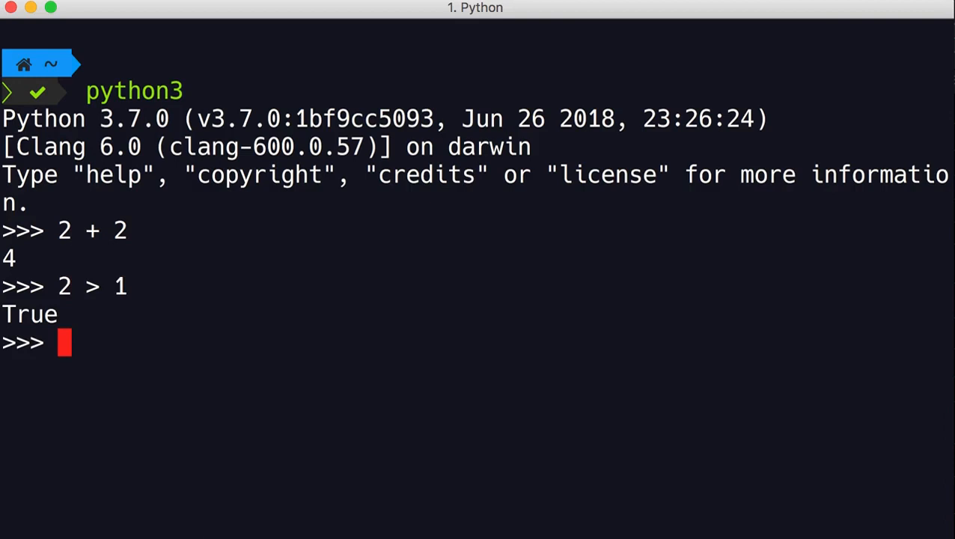
type("2 > 5")
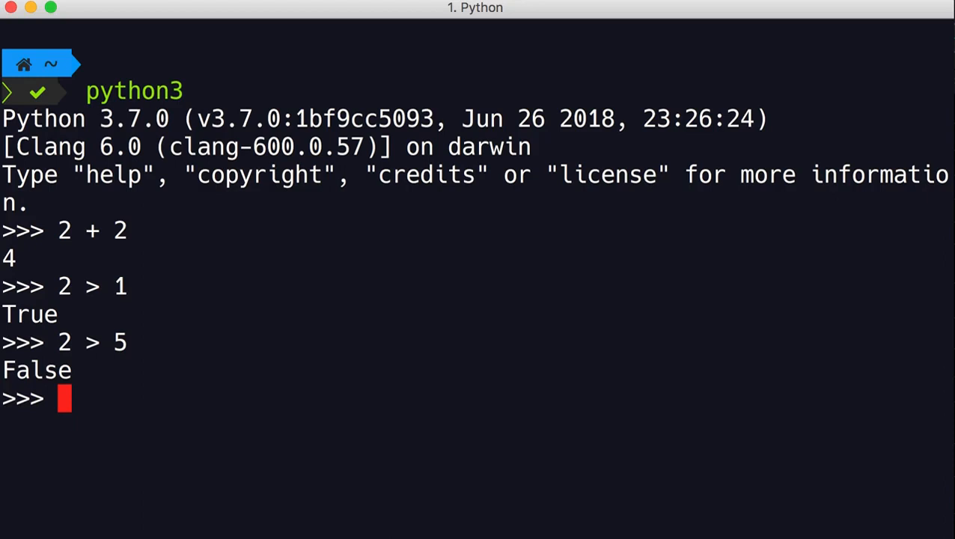
- Enter the incomplete expression 2 > to trigger SyntaxError: invalid syntax
type("2 >")
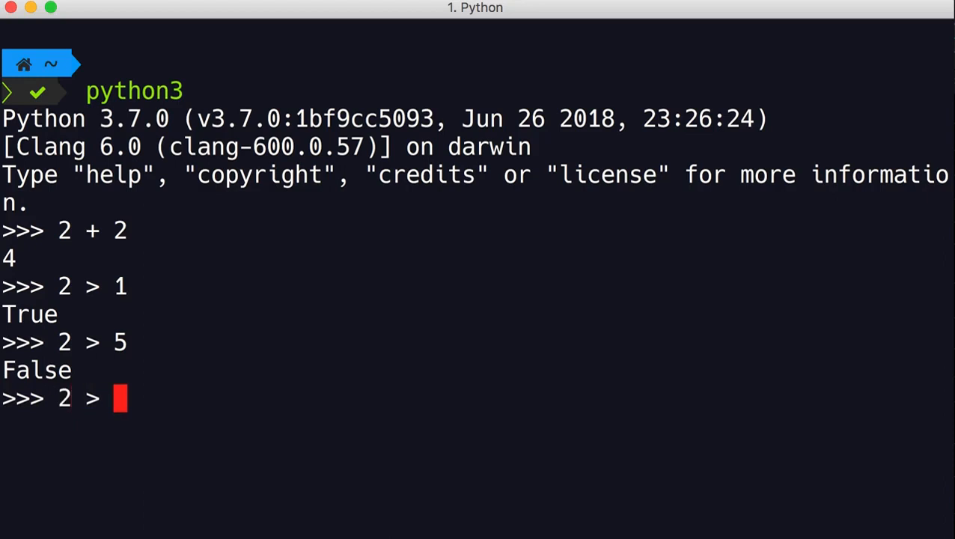
key("Return")
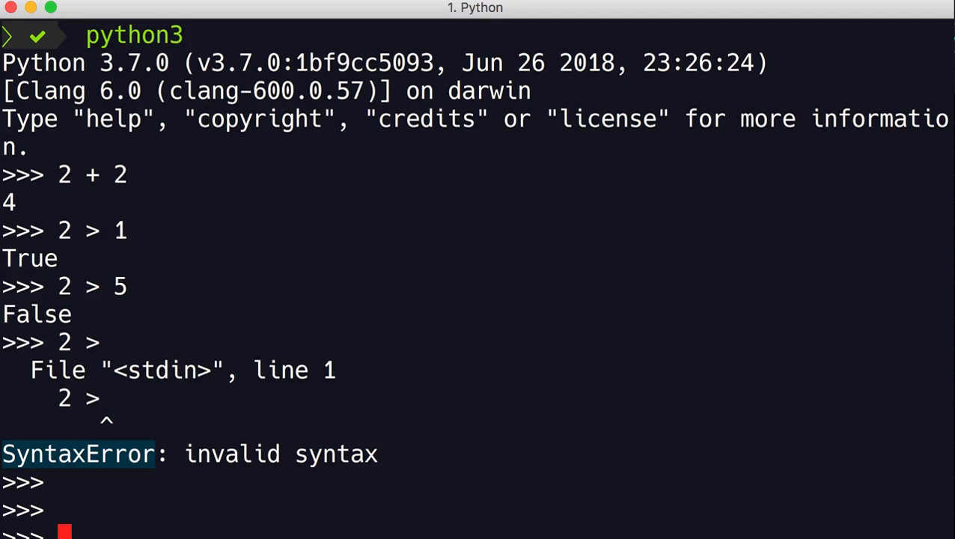
mouse_move(34, 422)
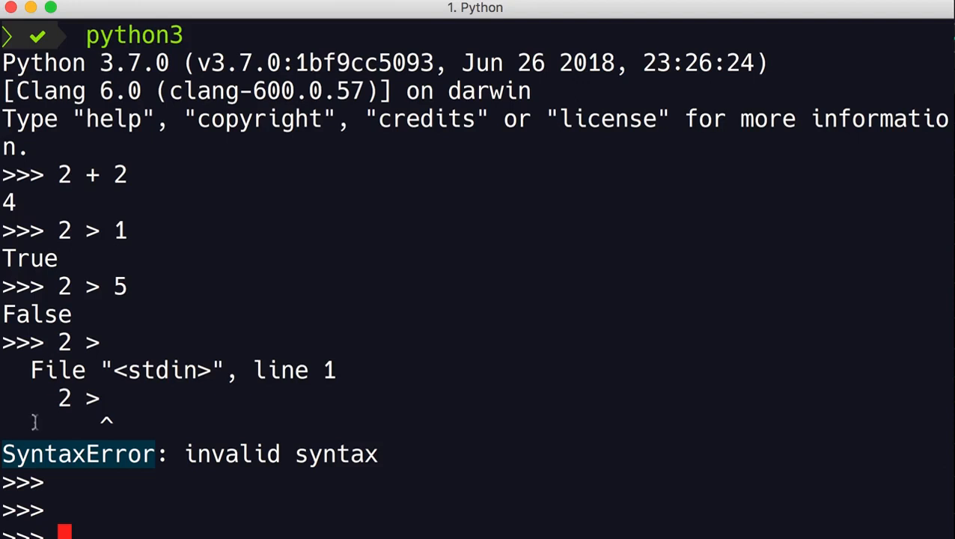